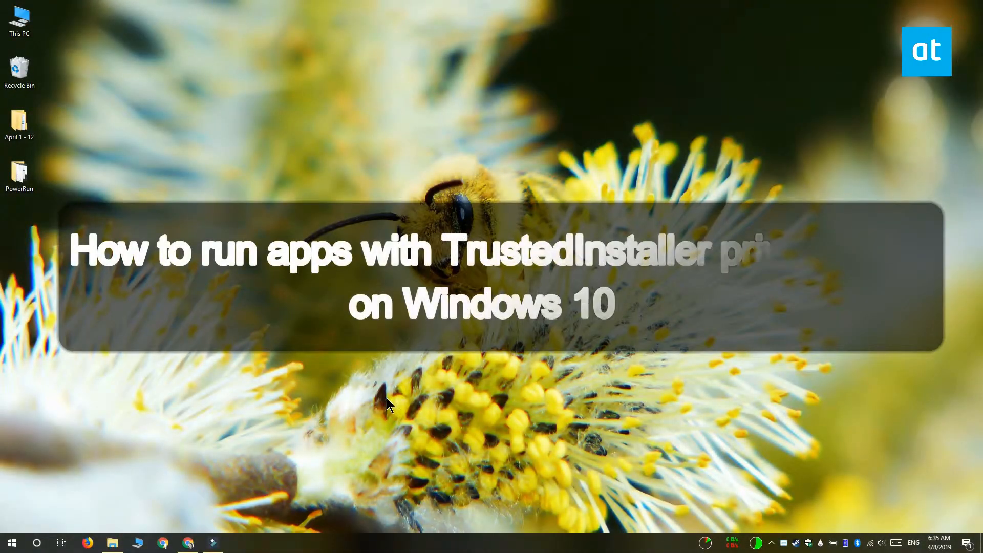
mouse_move(729, 15)
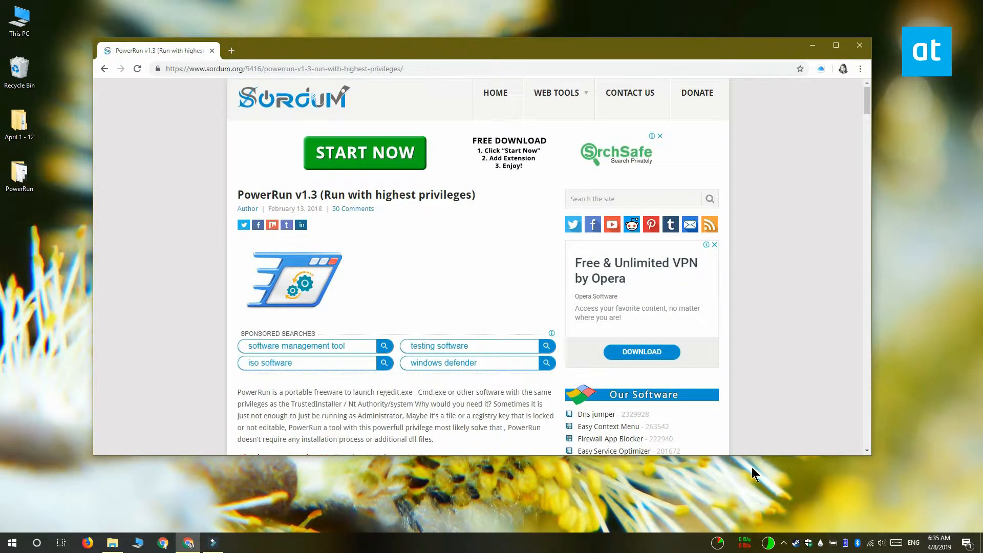
mouse_move(751, 484)
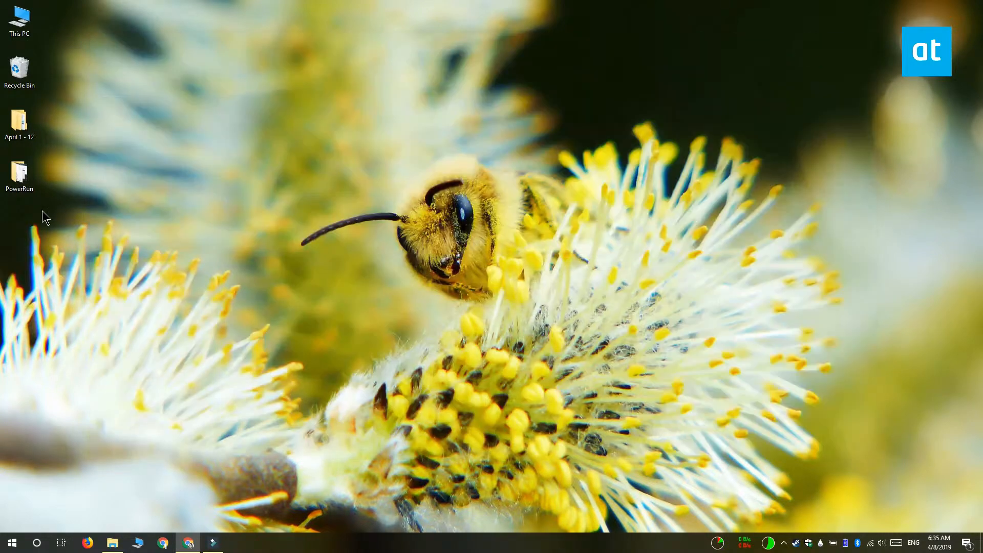
- Launch PowerRun_x64.exe from the desktop PowerRun folder to show its file list
double_click(19, 174)
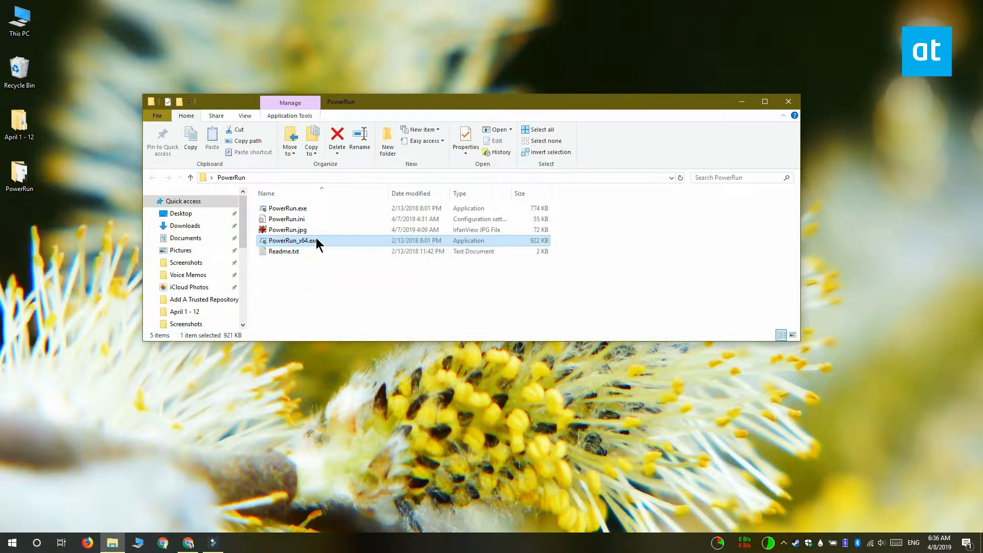
double_click(290, 240)
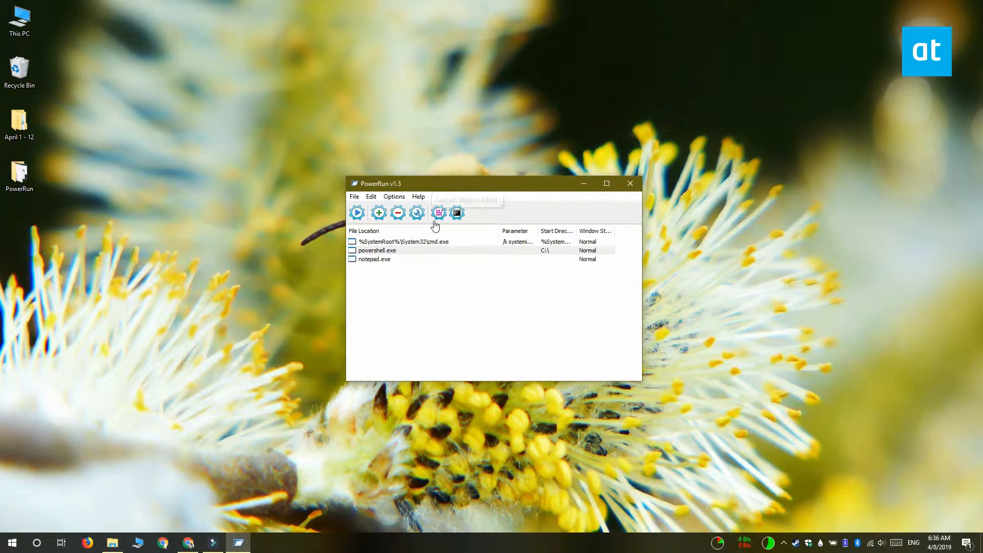
mouse_move(435, 333)
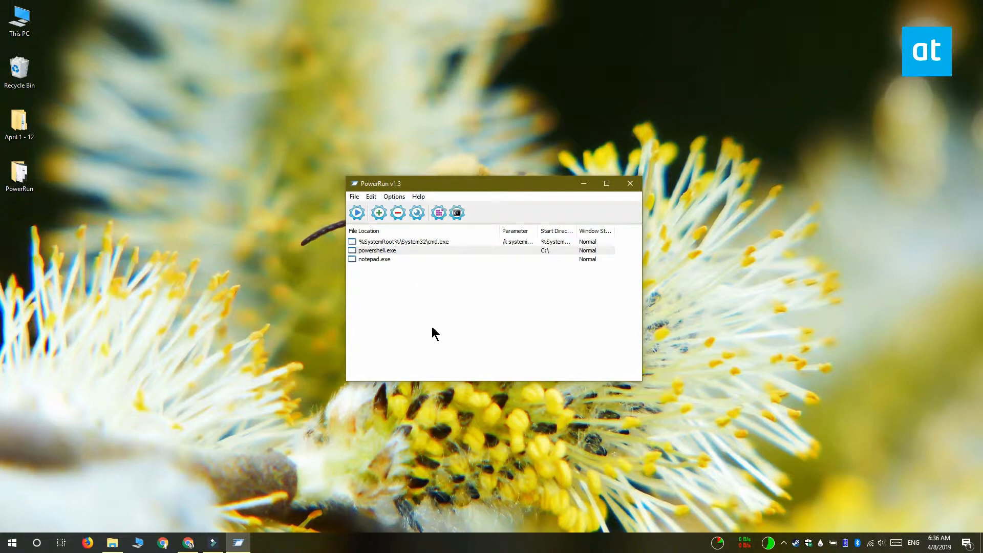
mouse_move(378, 212)
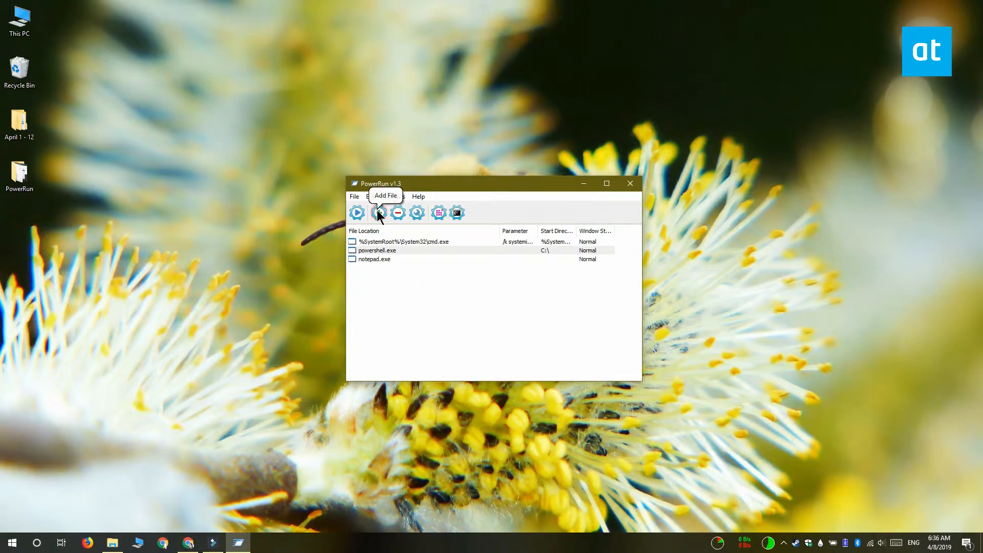
- Add chrome.exe from Program Files (x86) > Google > Chrome > Application and apply the list
click(379, 213)
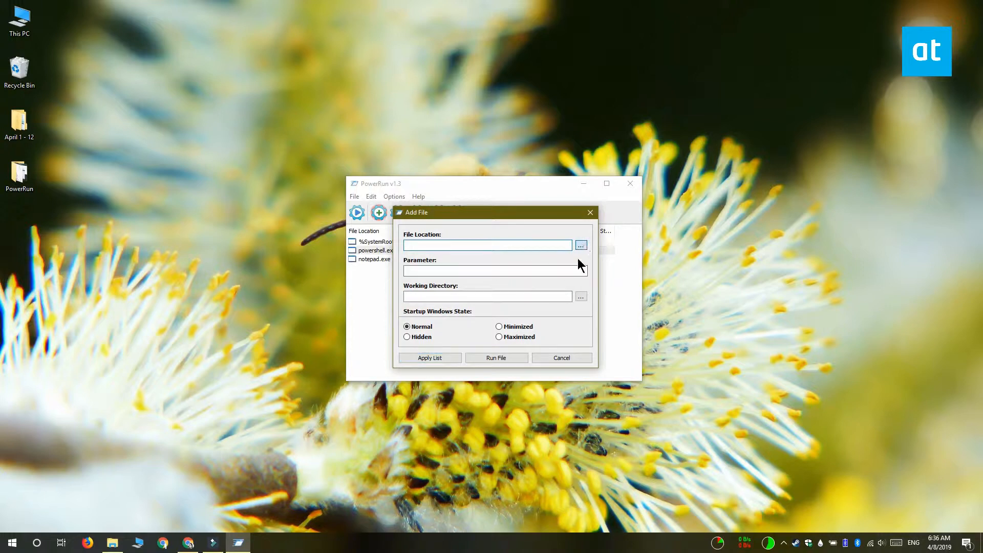
click(580, 245)
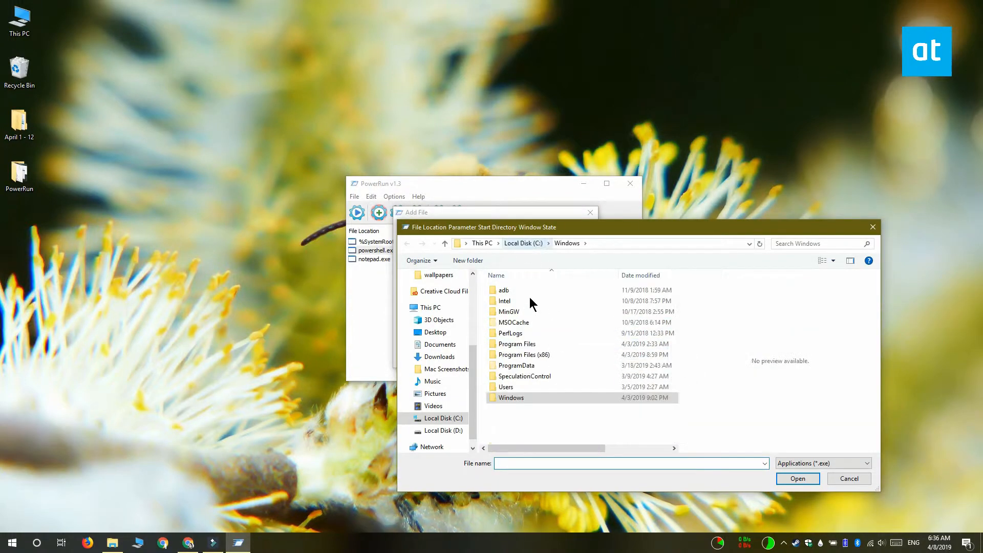
double_click(521, 354)
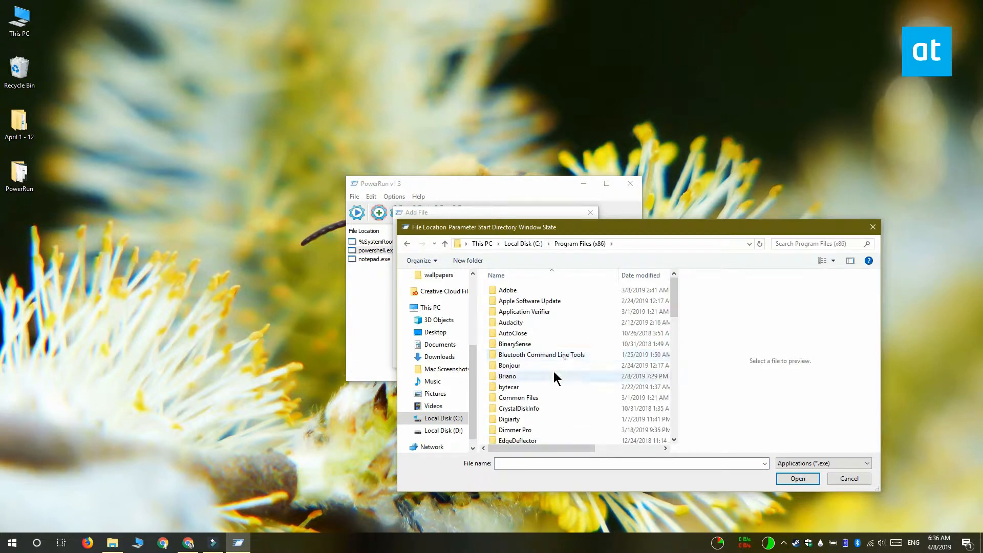
double_click(507, 375)
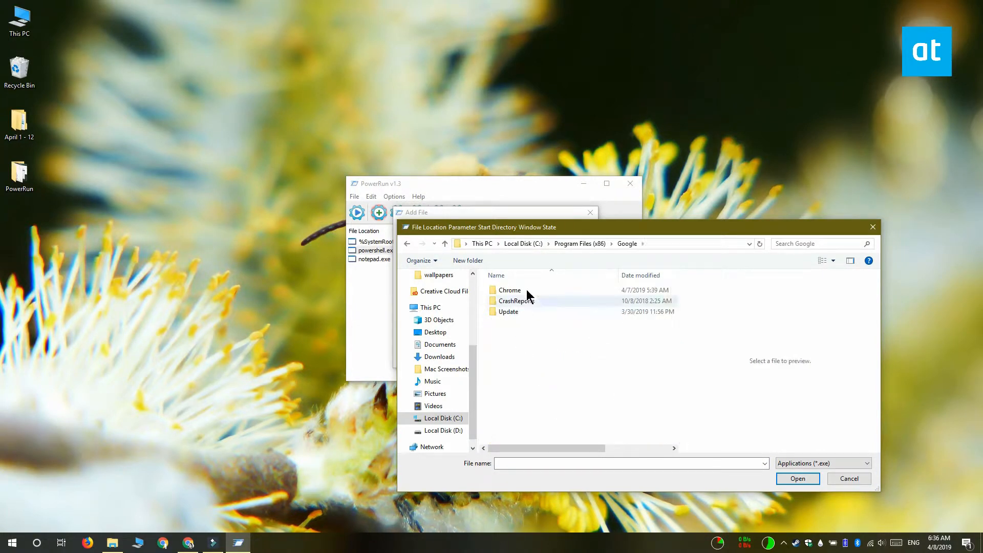
double_click(509, 290)
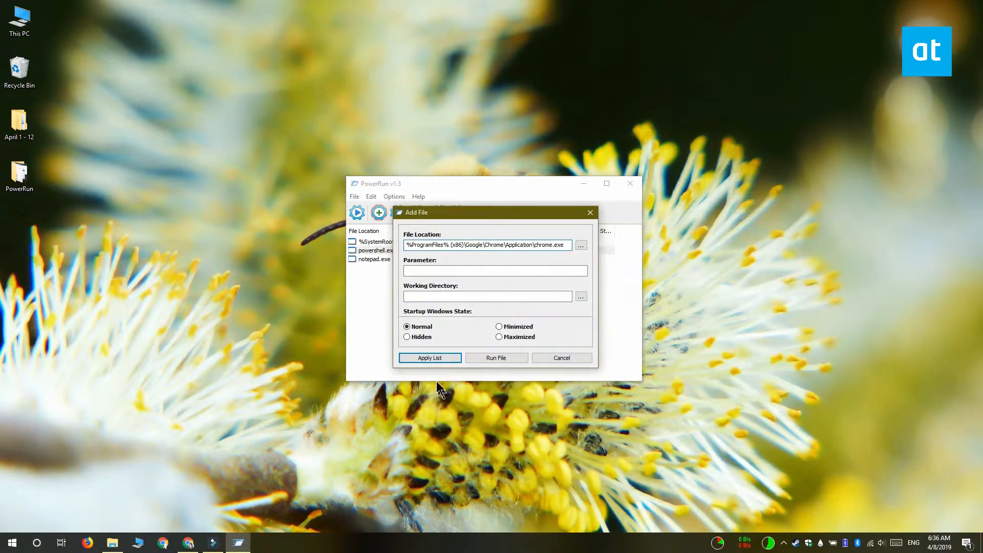
click(430, 358)
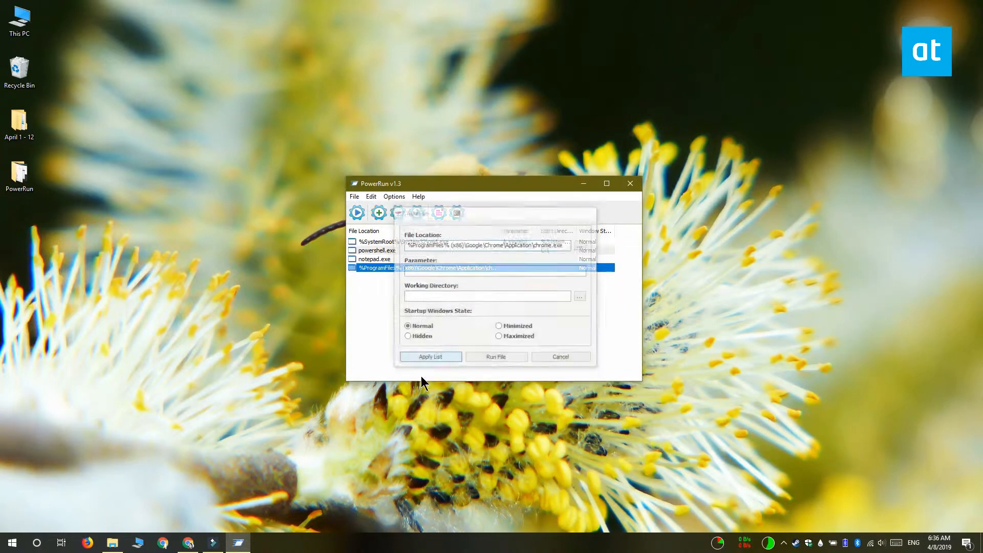
click(430, 356)
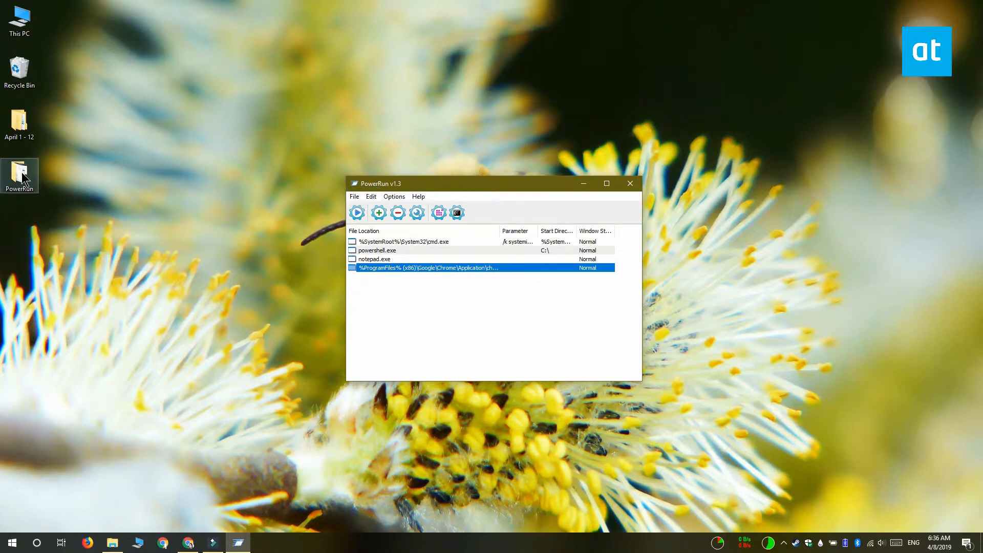
- Open PowerRun.ini from the PowerRun folder in Notepad
double_click(19, 176)
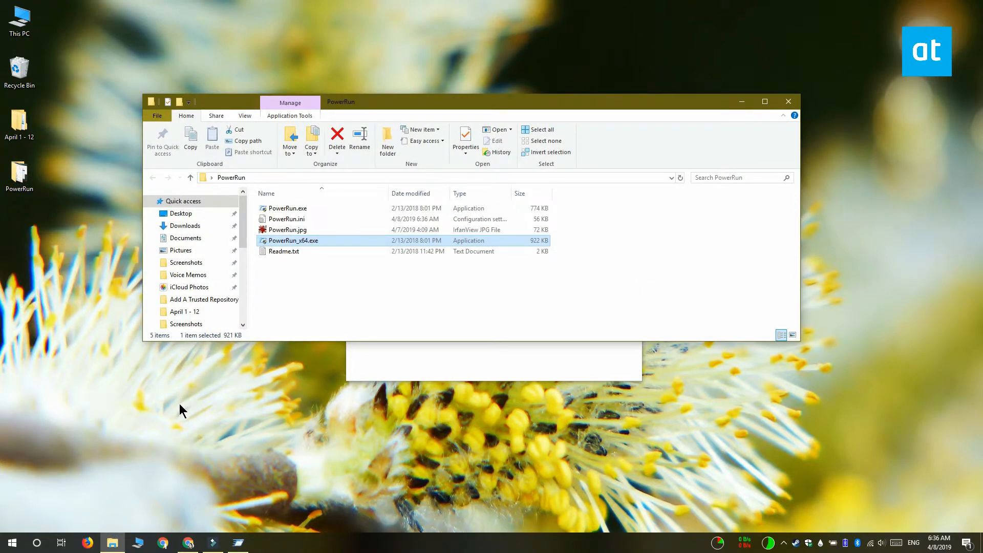
click(287, 218)
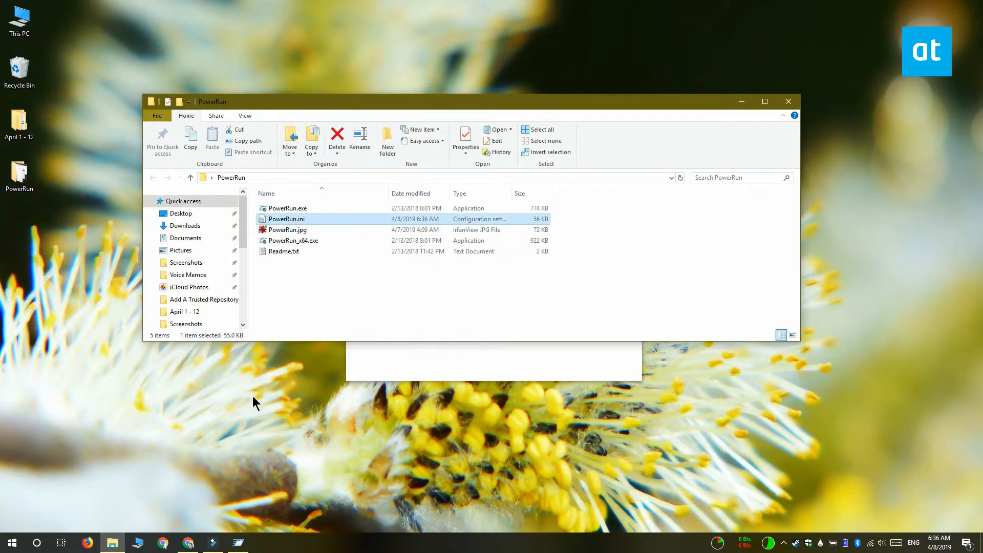
mouse_move(285, 230)
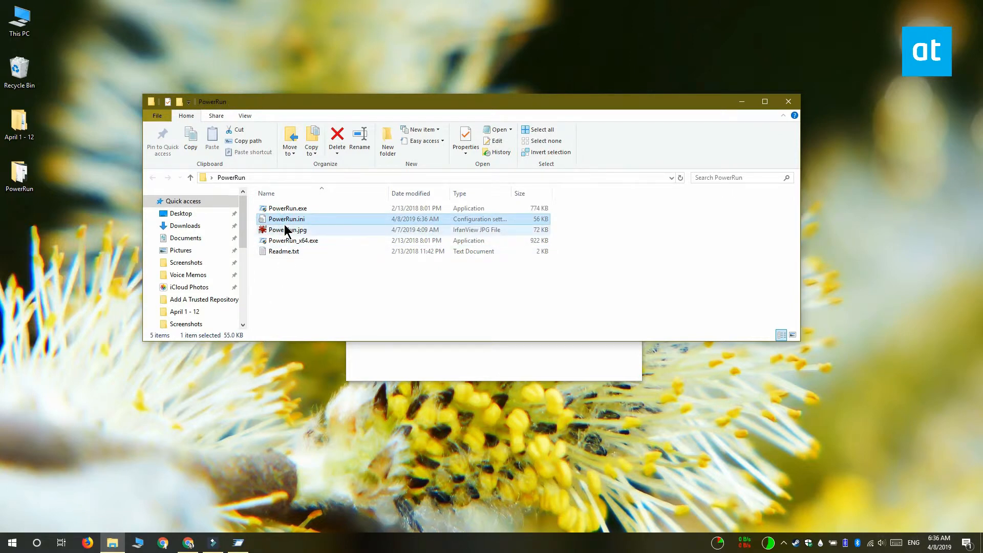
double_click(286, 219)
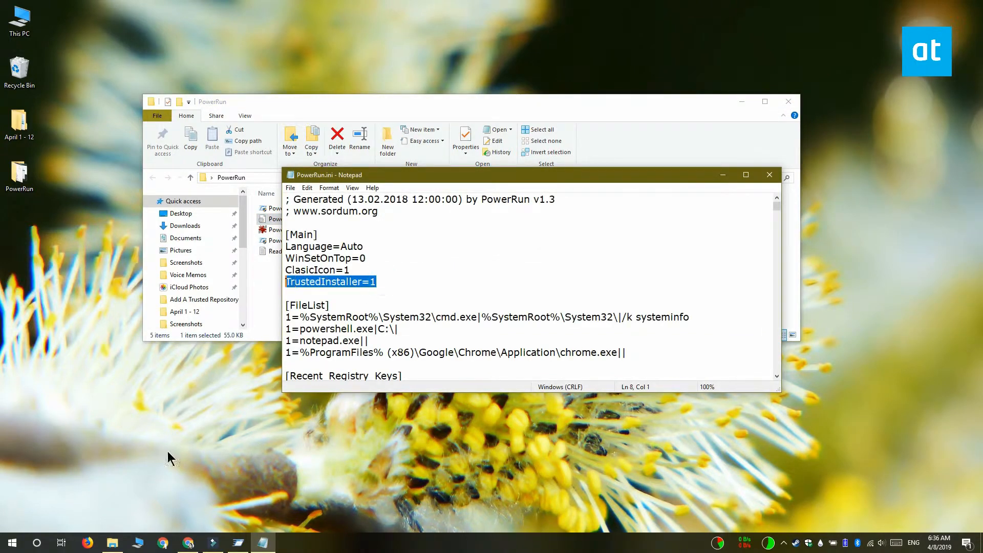
- Set TrustedInstaller=0 in PowerRun.ini, close PowerRun and return to the folder listing
click(371, 282)
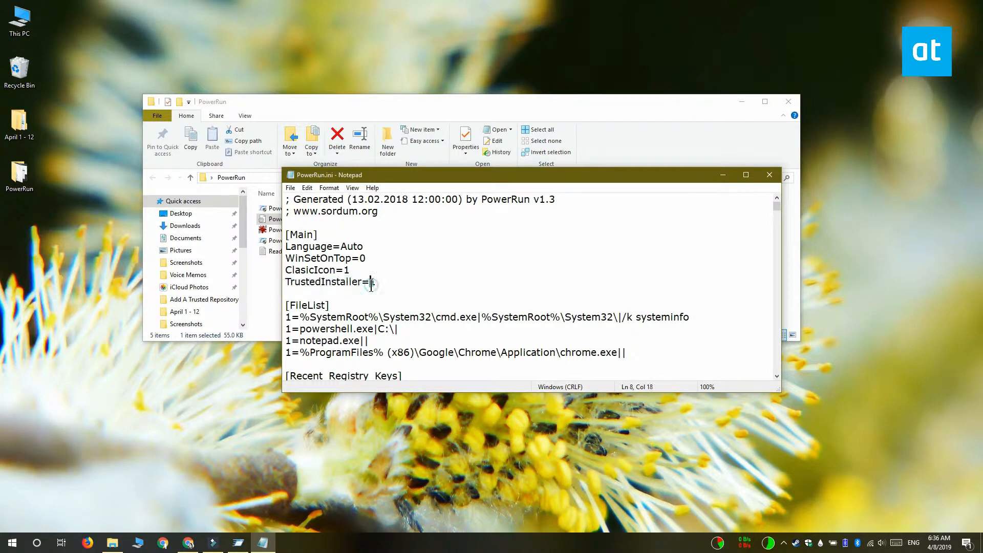
text(0)
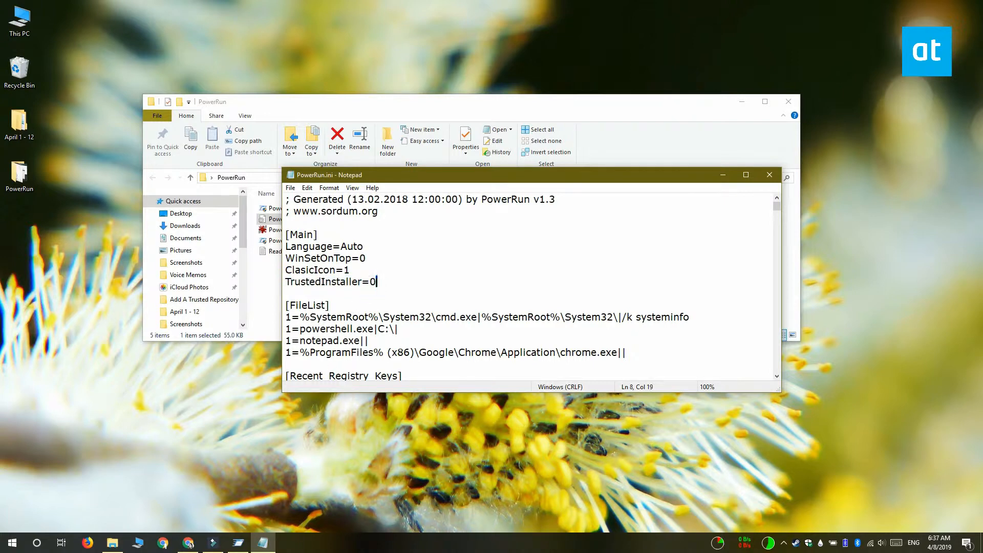
mouse_move(348, 405)
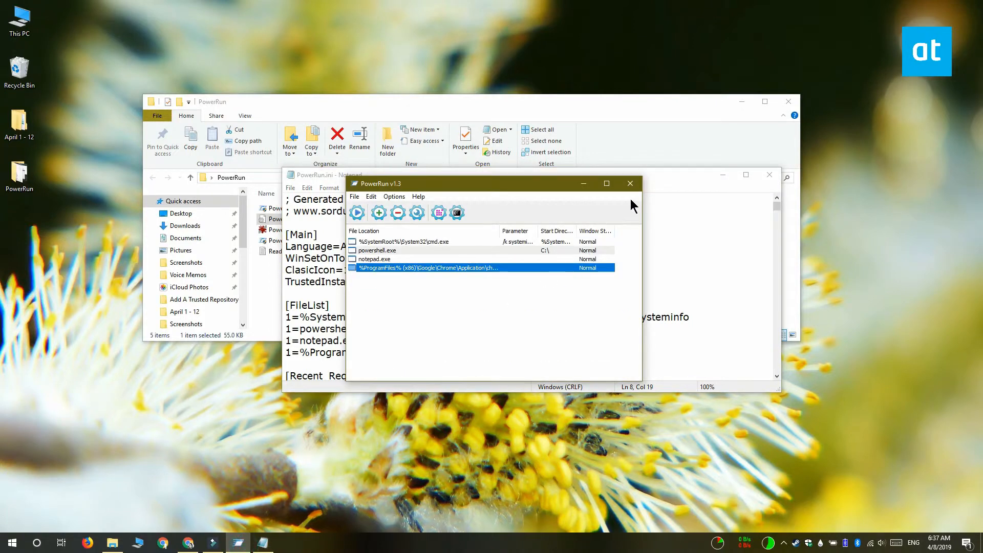
click(629, 183)
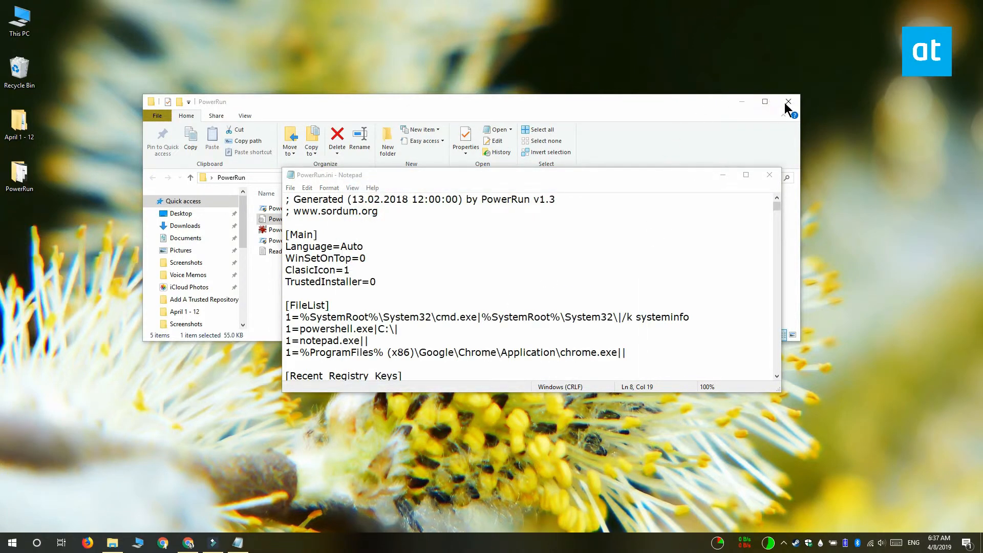
click(787, 101)
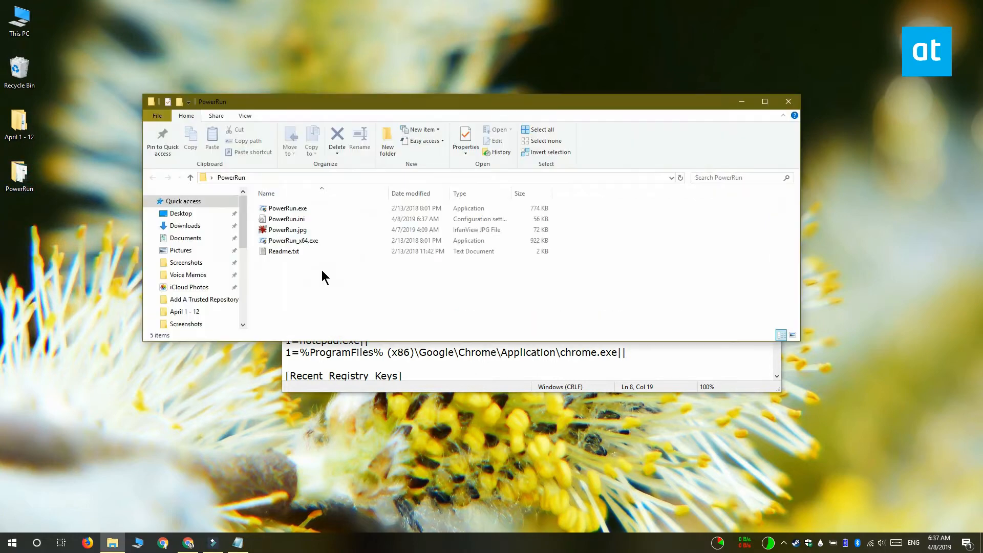
- Relaunch PowerRun_x64.exe to confirm Chrome remains in the file list
double_click(288, 207)
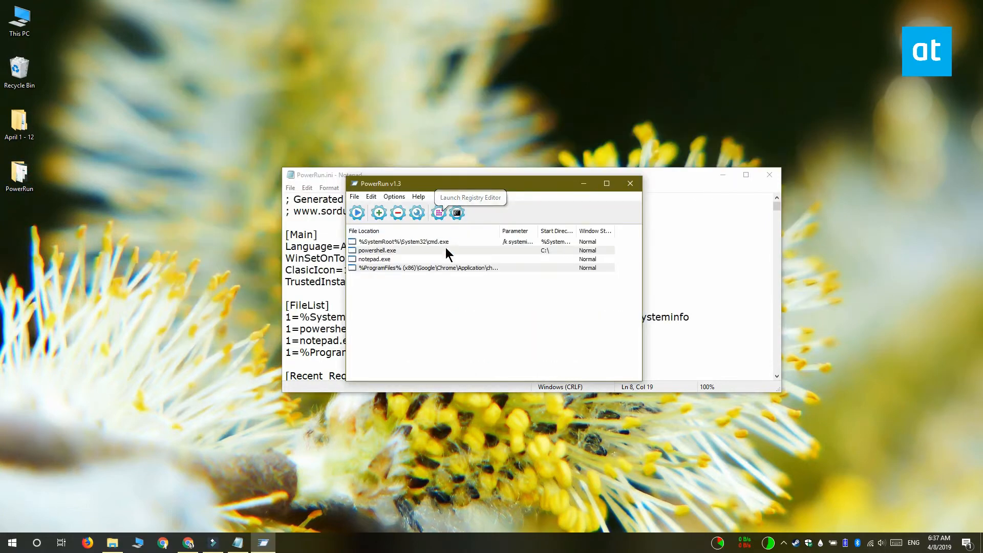
mouse_move(727, 189)
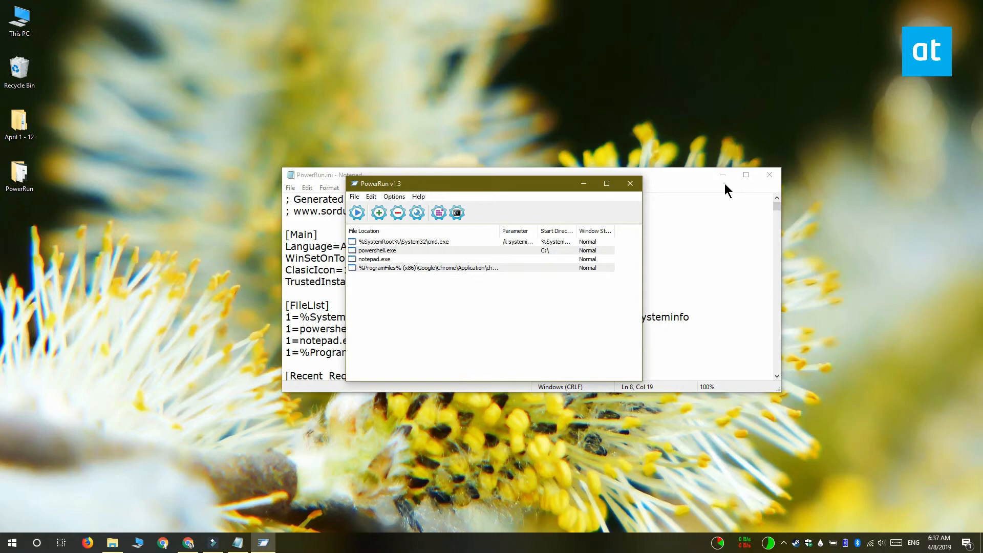